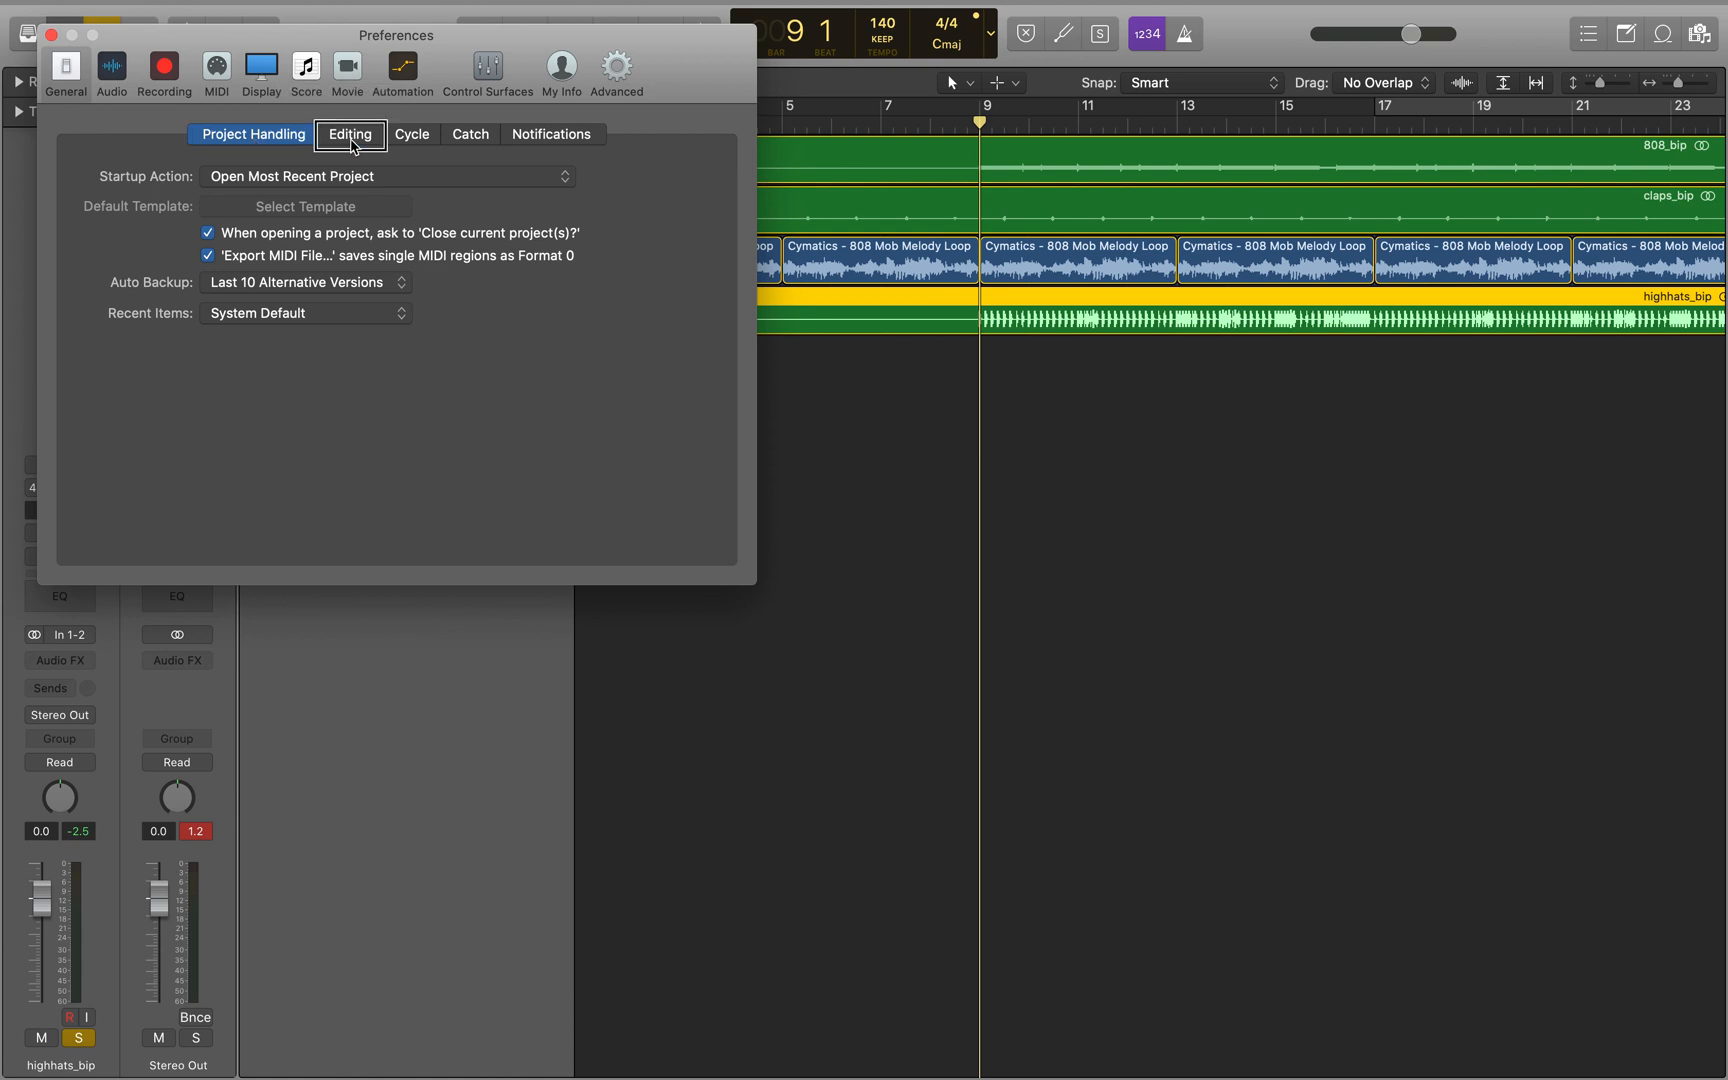
Step: Show the Editing preferences where 'Select regions on track selection' is checked
left_click(350, 134)
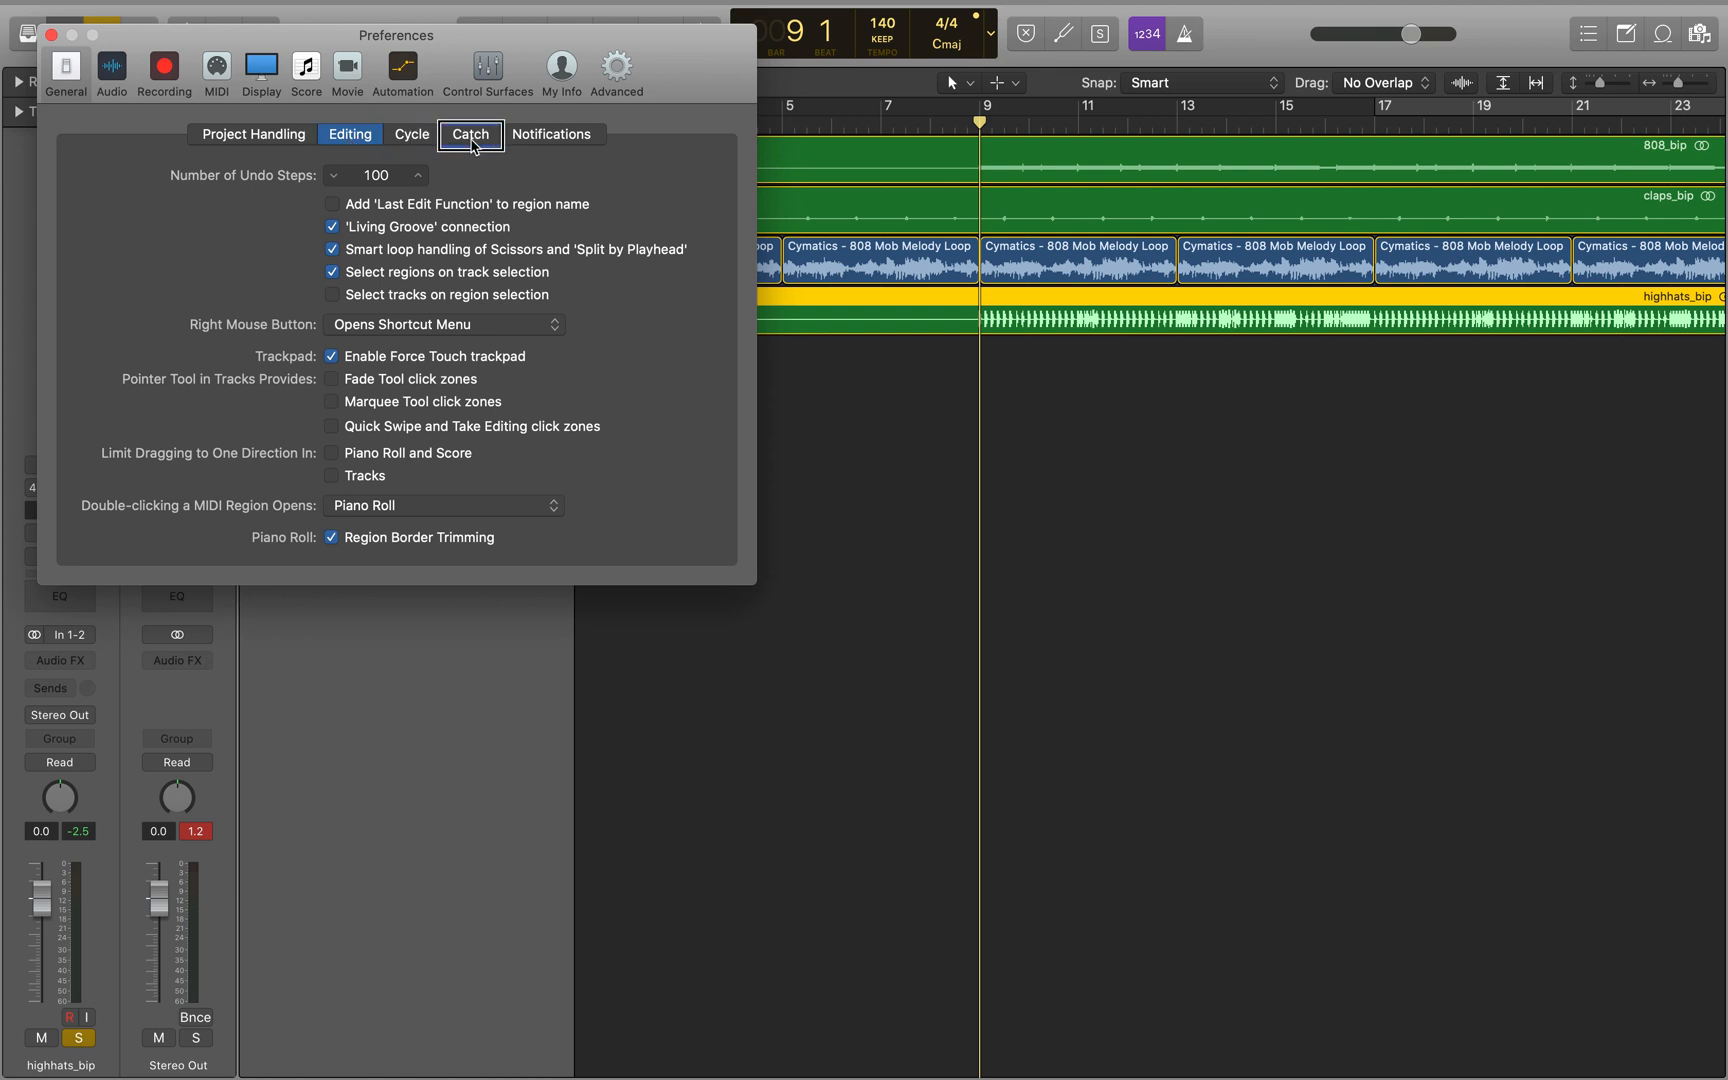
left_click(552, 134)
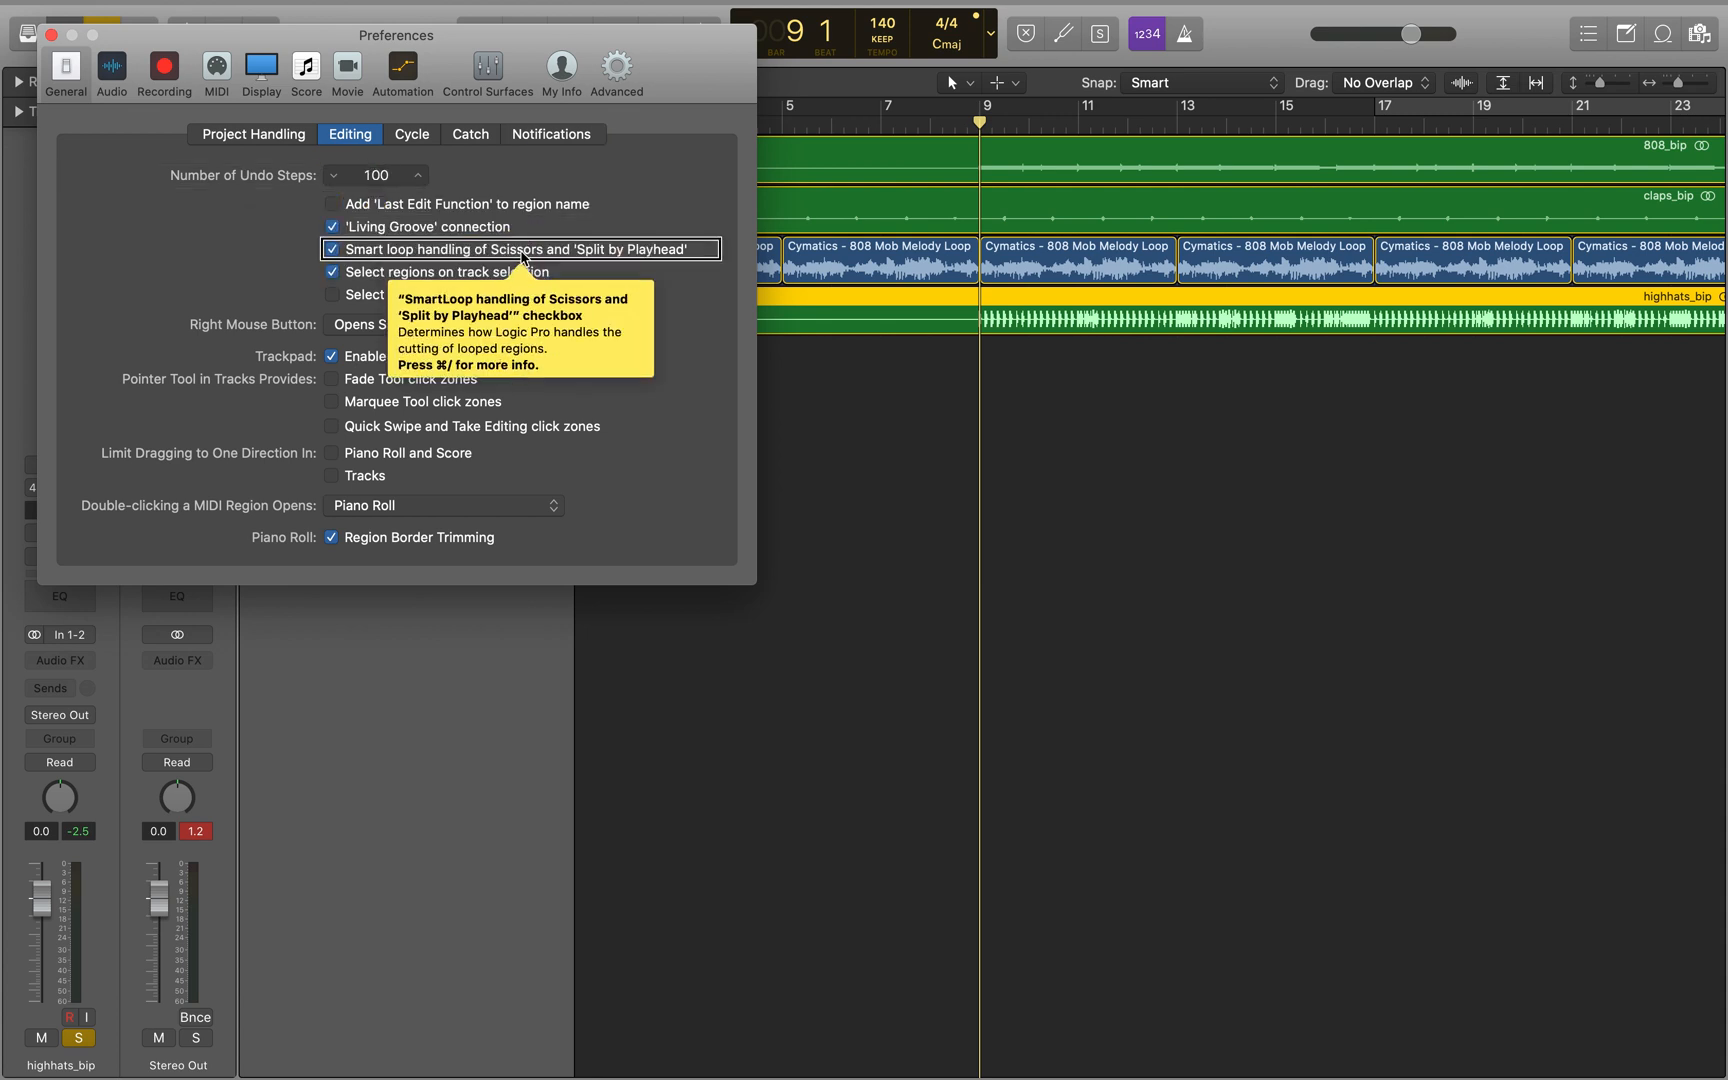
mouse_move(518, 272)
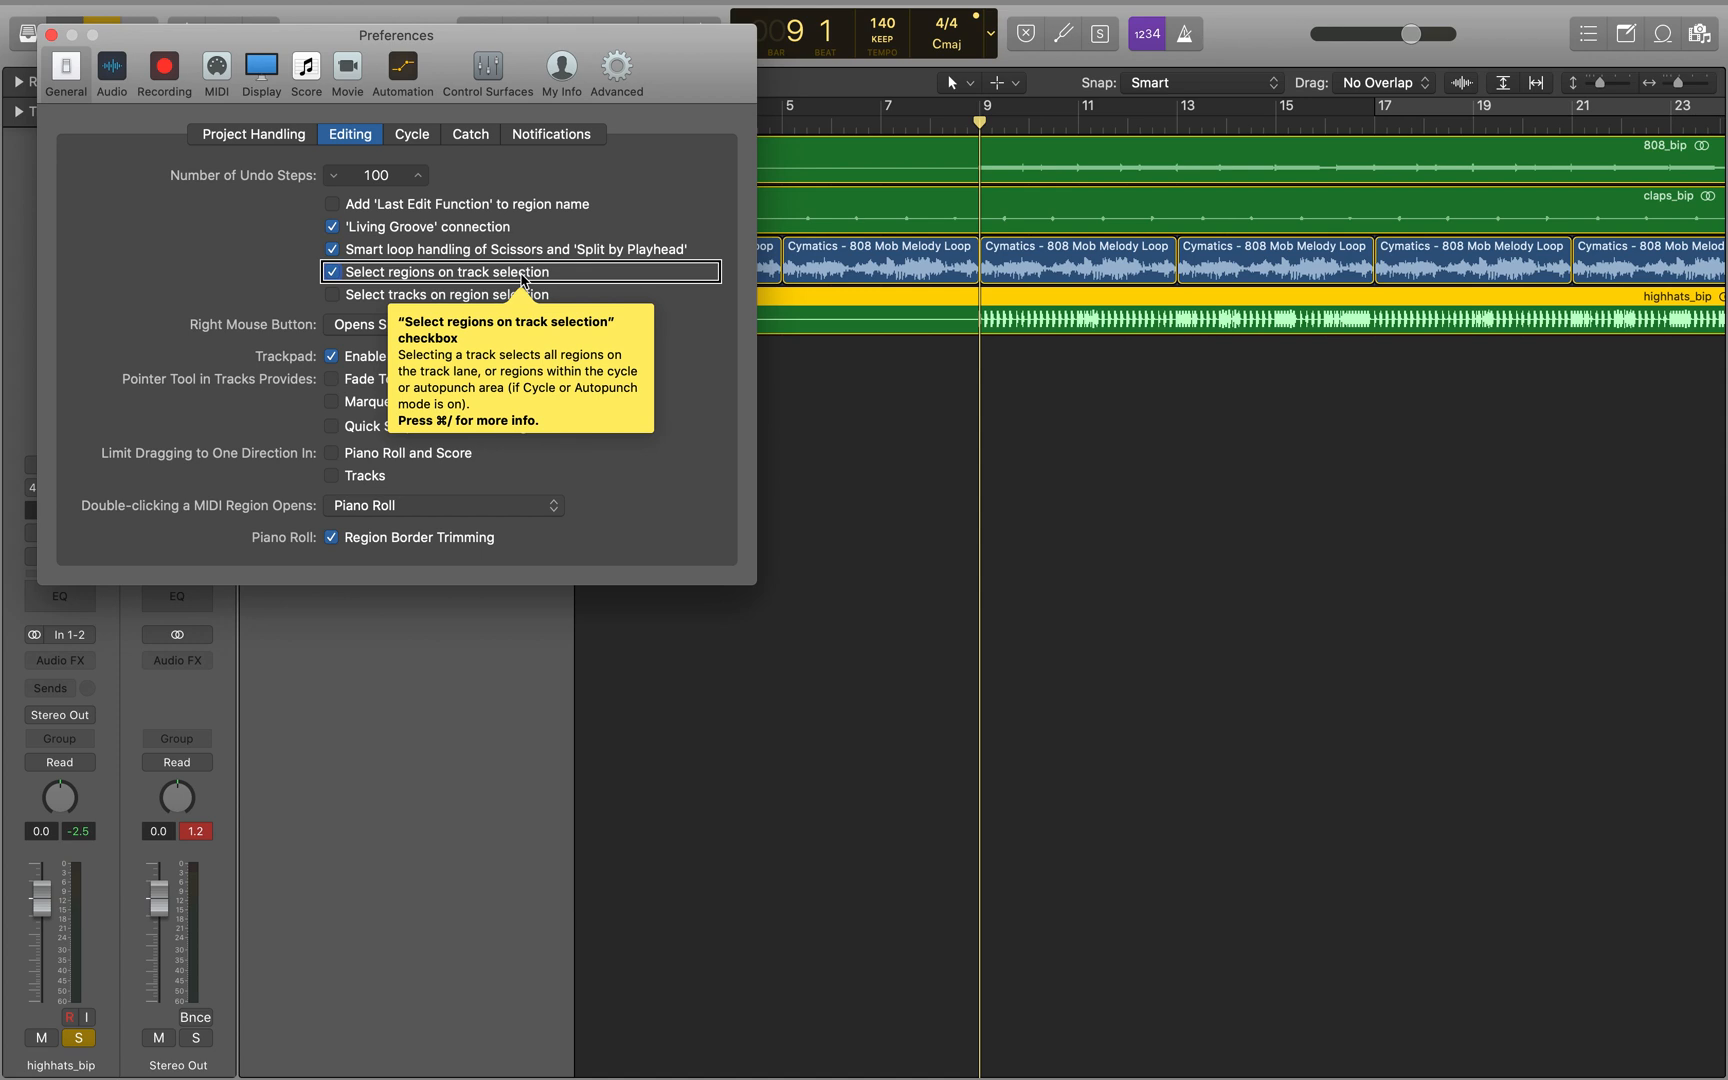